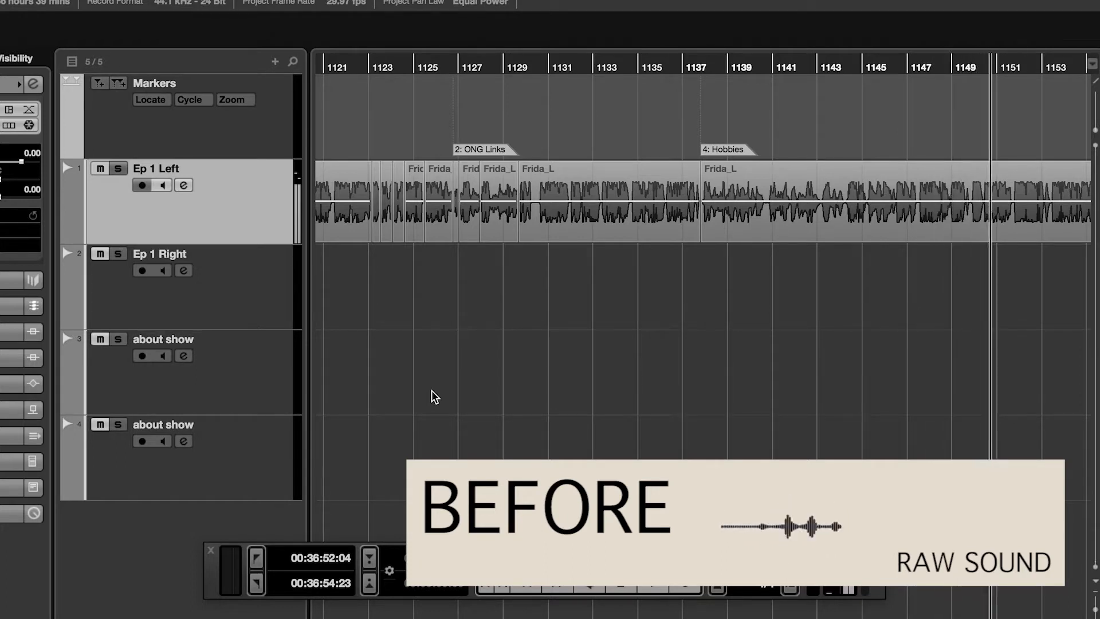
# Cut the high frequencies above ~10 kHz from 57.0–58.8 s in the left channel.
pyautogui.hscroll(3)
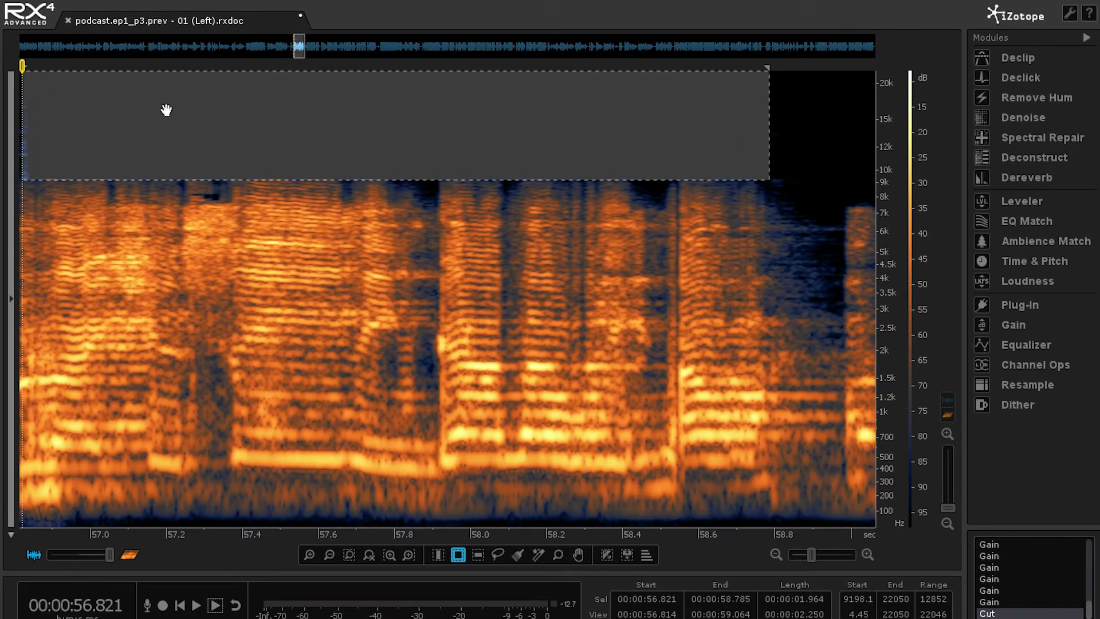
pyautogui.click(518, 556)
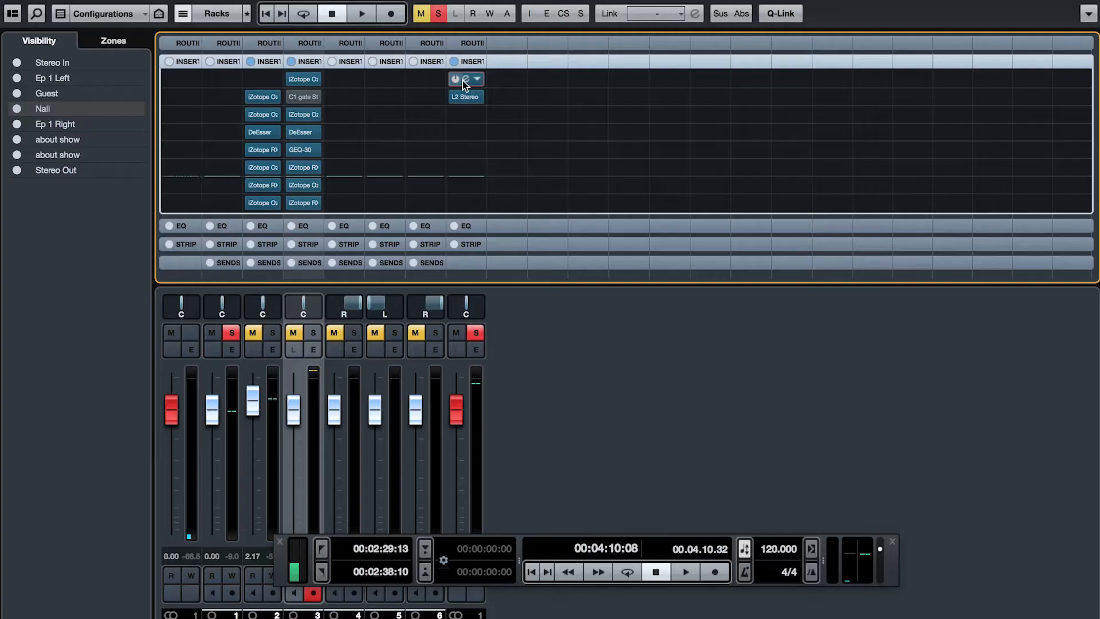
# Review the MixConsole insert chains and launch the Audio Mixdown export of the podcast mix.
pyautogui.doubleClick(465, 96)
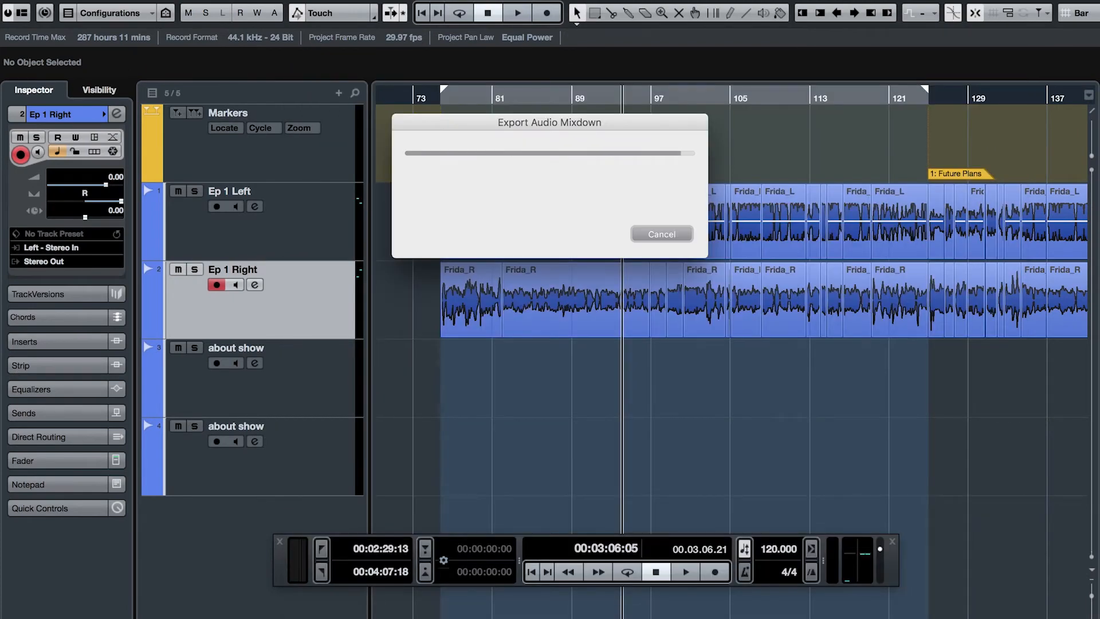
pyautogui.click(660, 234)
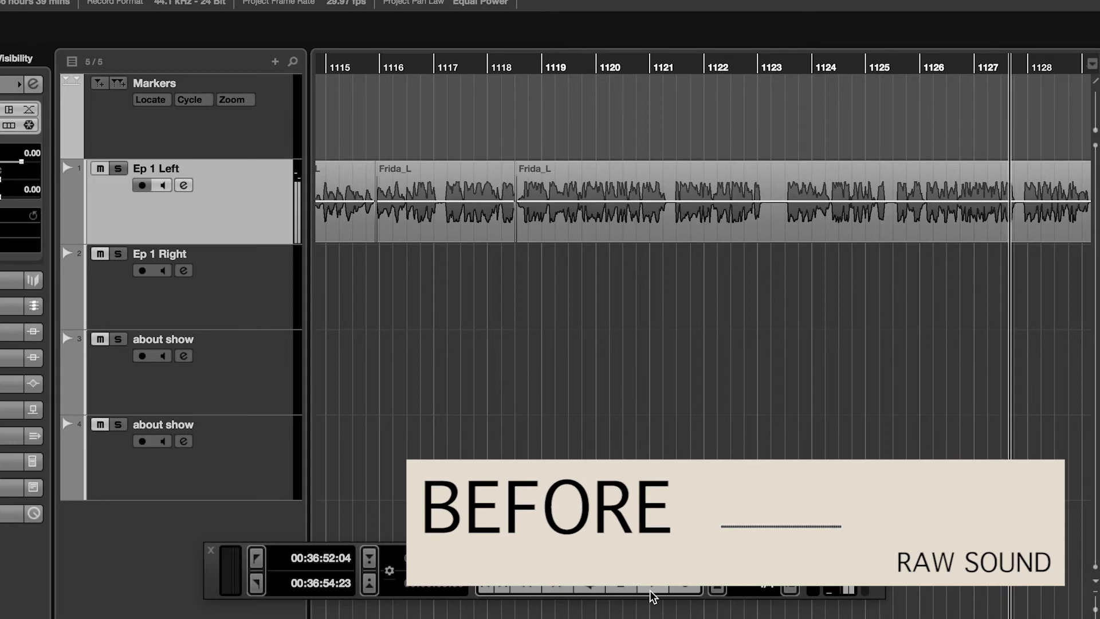
pyautogui.hscroll(3)
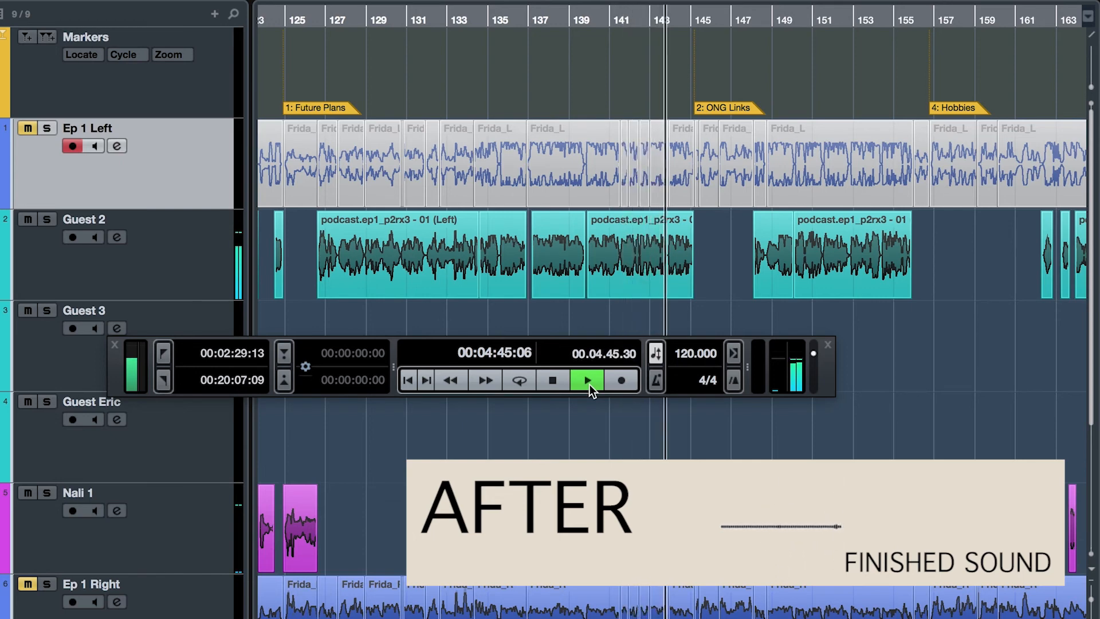
pyautogui.click(587, 379)
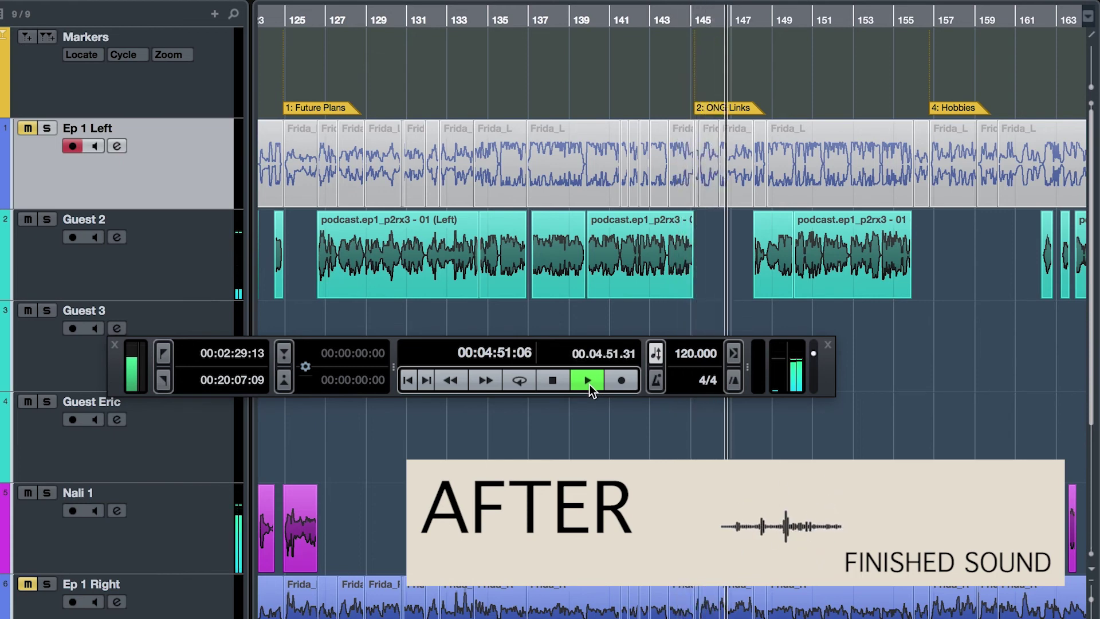
pyautogui.click(587, 379)
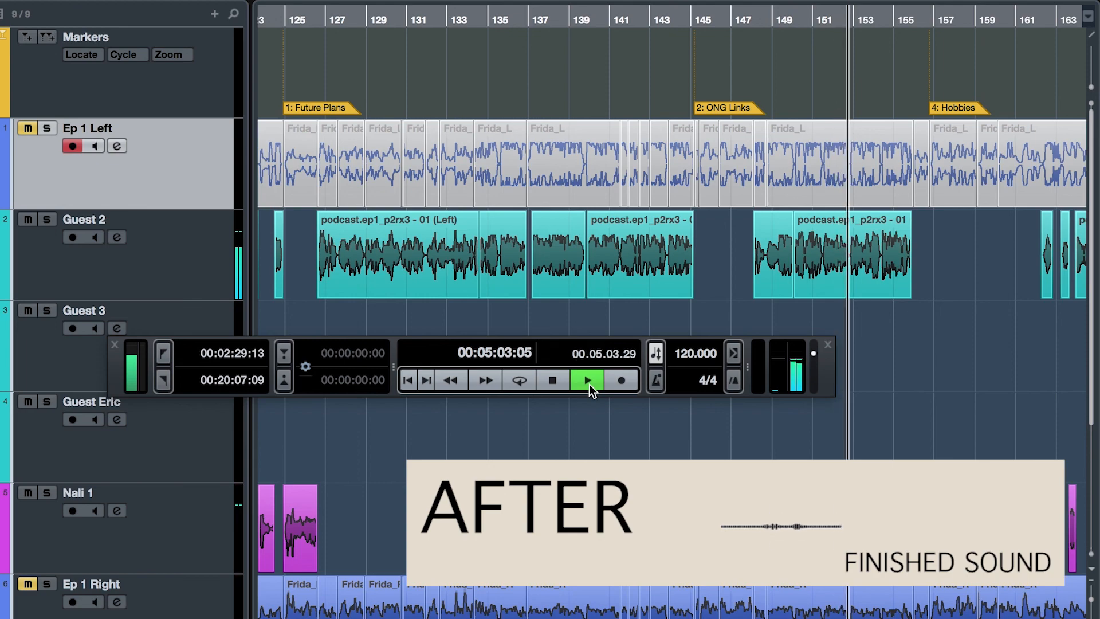
pyautogui.click(587, 379)
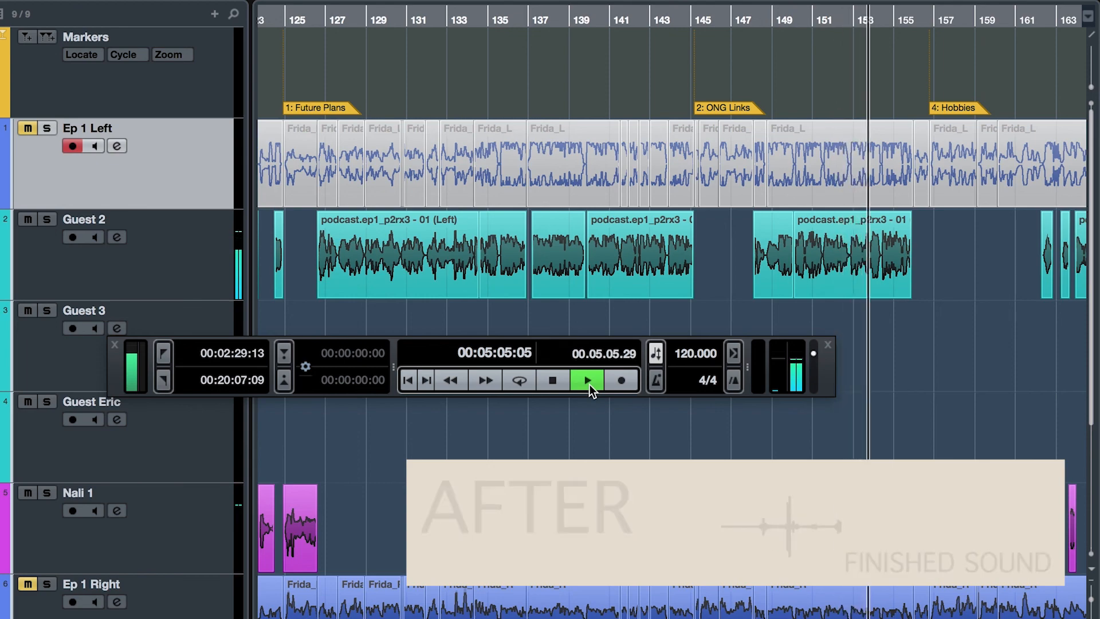